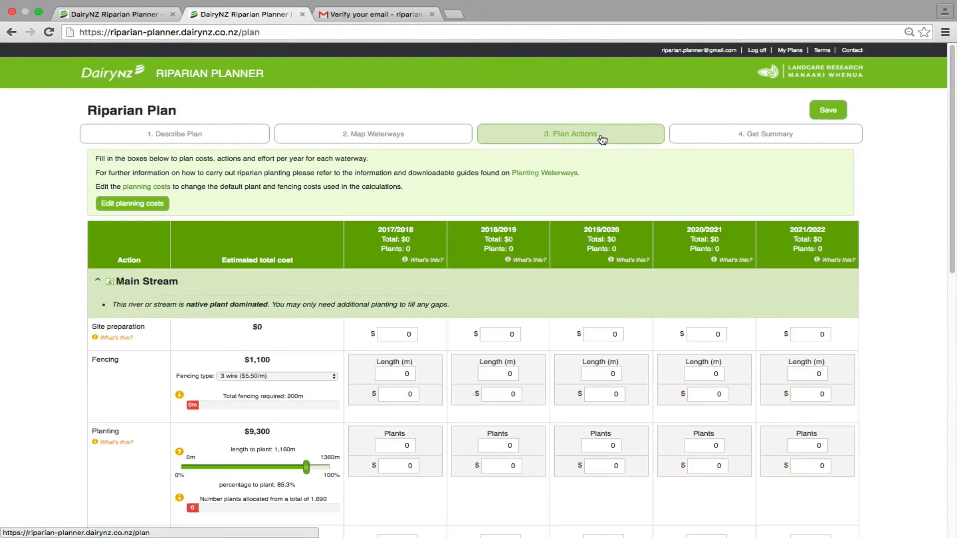
- Budget $200 site preparation for 2017/2018–2019/2020 and set Main Stream fencing to 2 wire
scroll("down", 3)
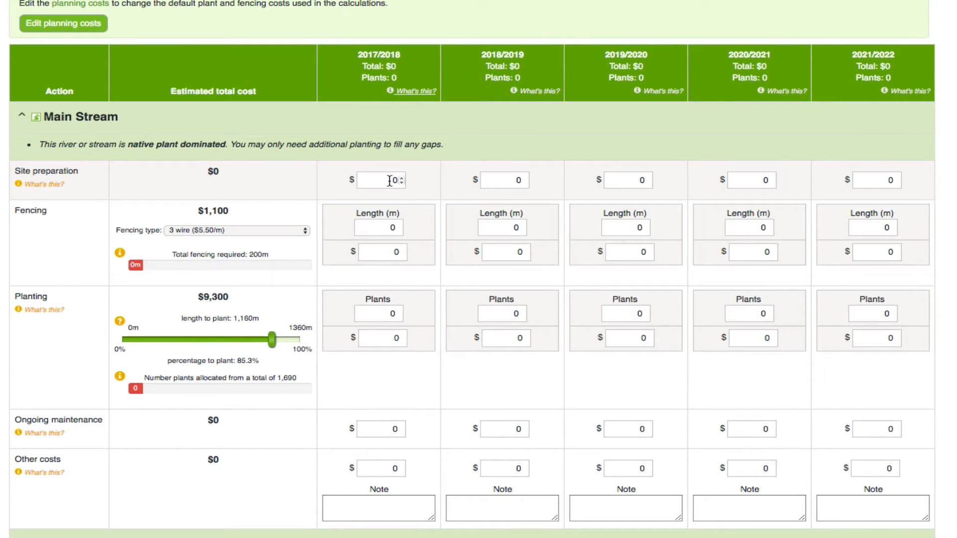
type("200")
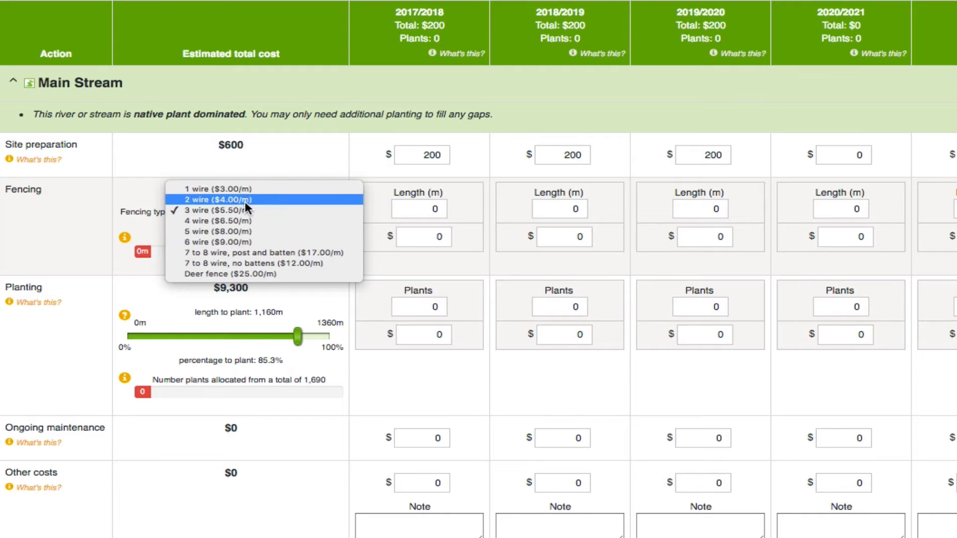
left_click(217, 199)
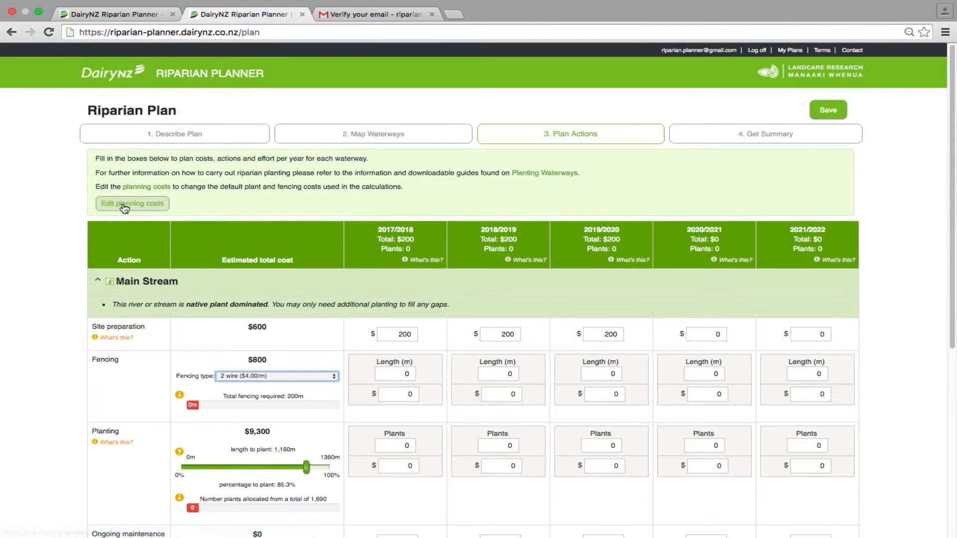
- Change the 2-wire fencing planning cost to $5.00 per metre
left_click(132, 203)
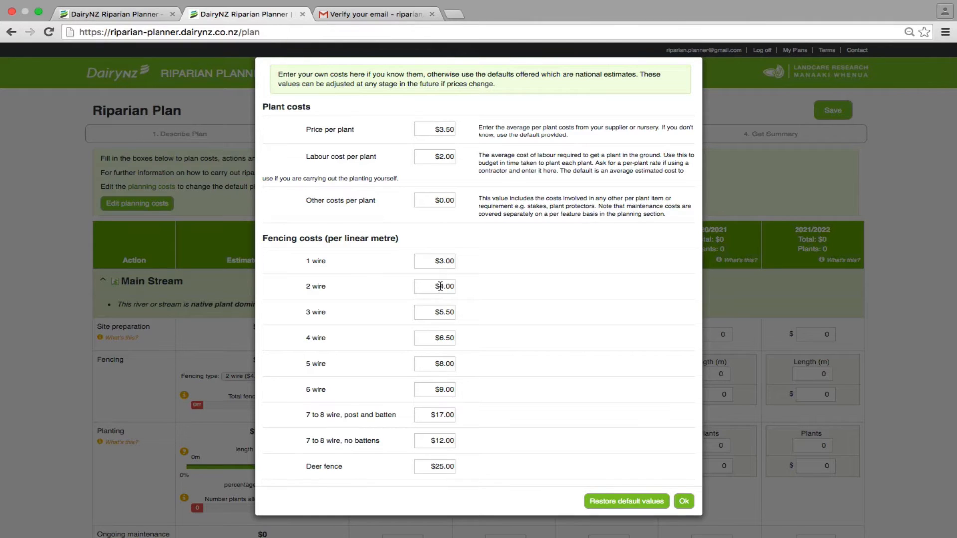
left_click(434, 286)
type("5")
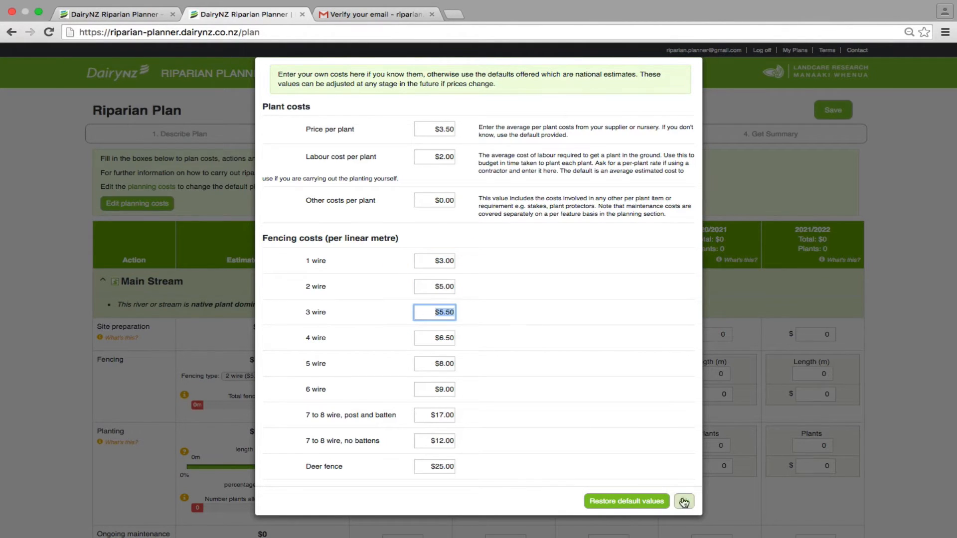
left_click(683, 501)
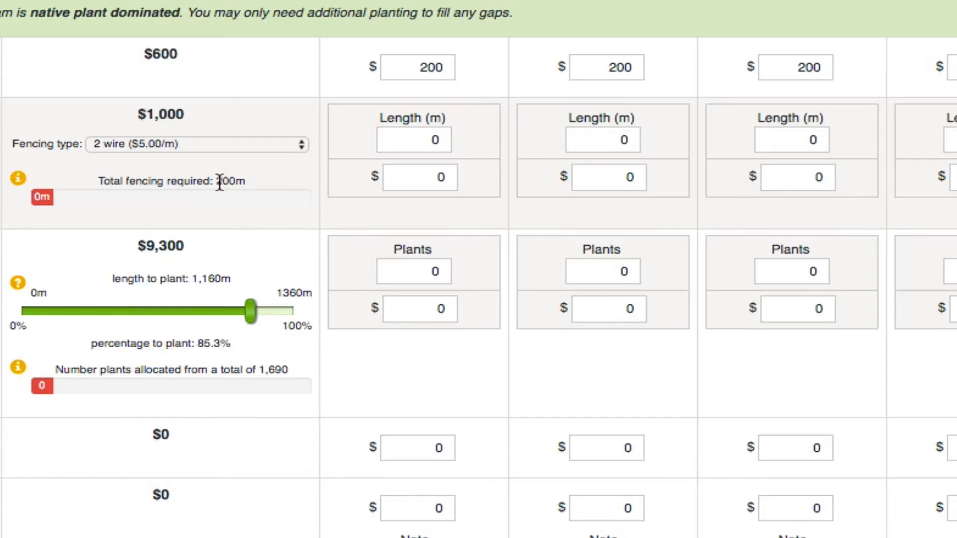
- Schedule Main Stream fencing lengths of 100 m, 50 m and 50 m for 2017/2018–2019/2020
left_click(413, 139)
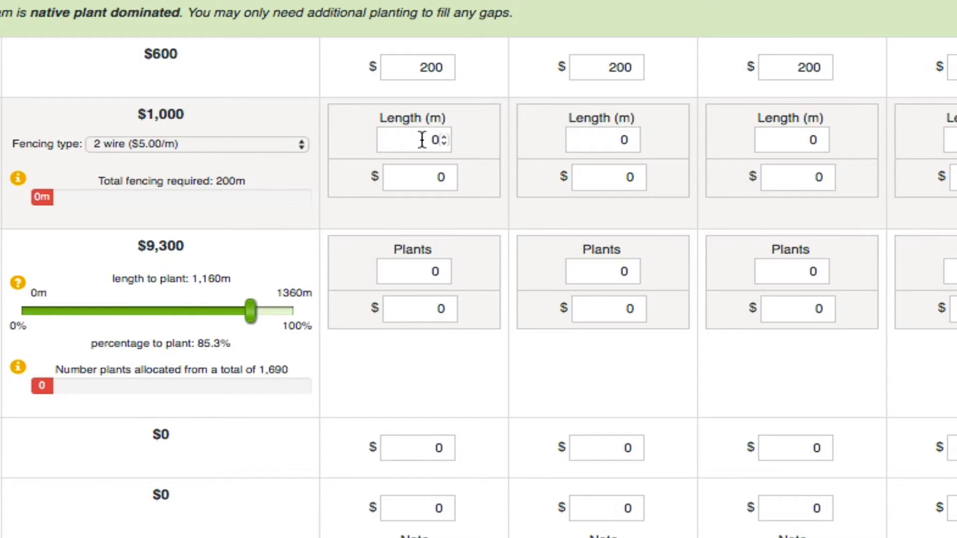
left_click(413, 139)
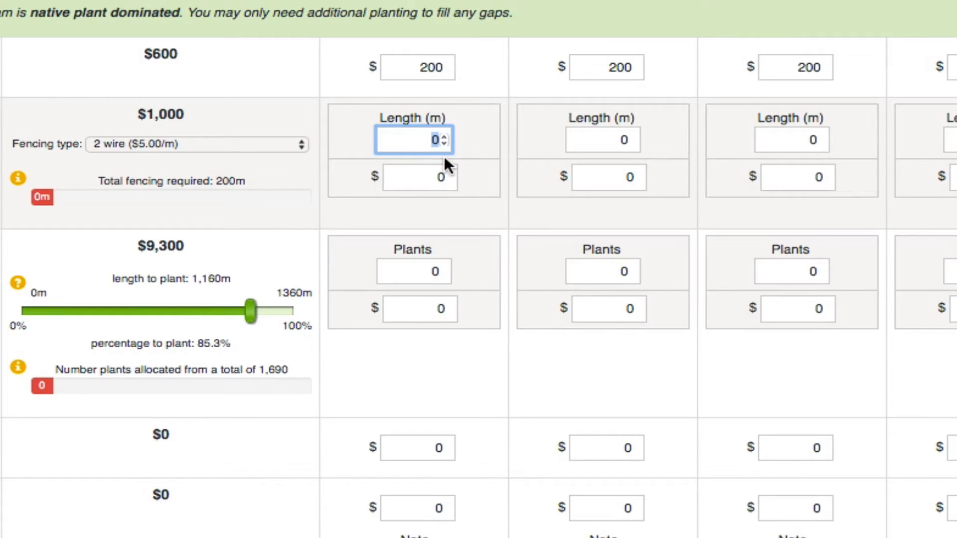
type("100")
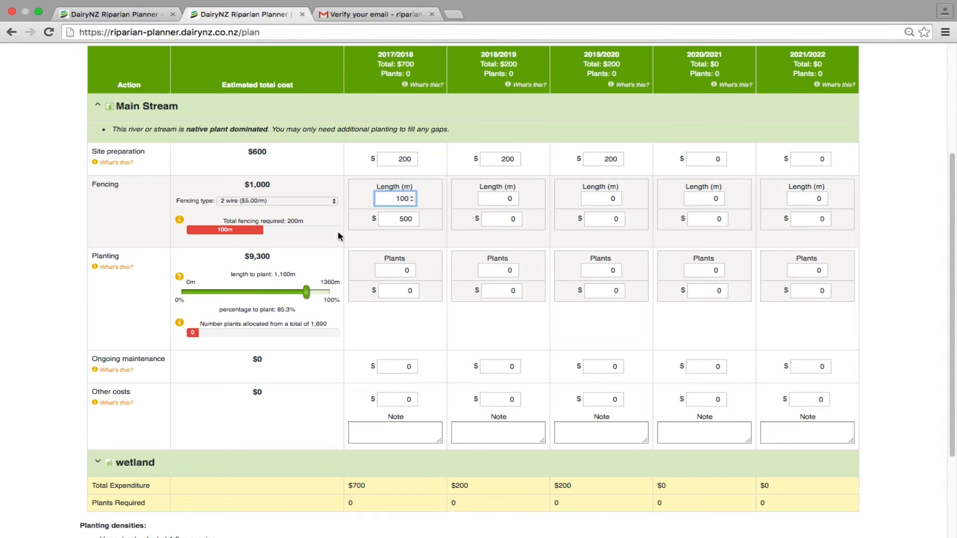
type("50")
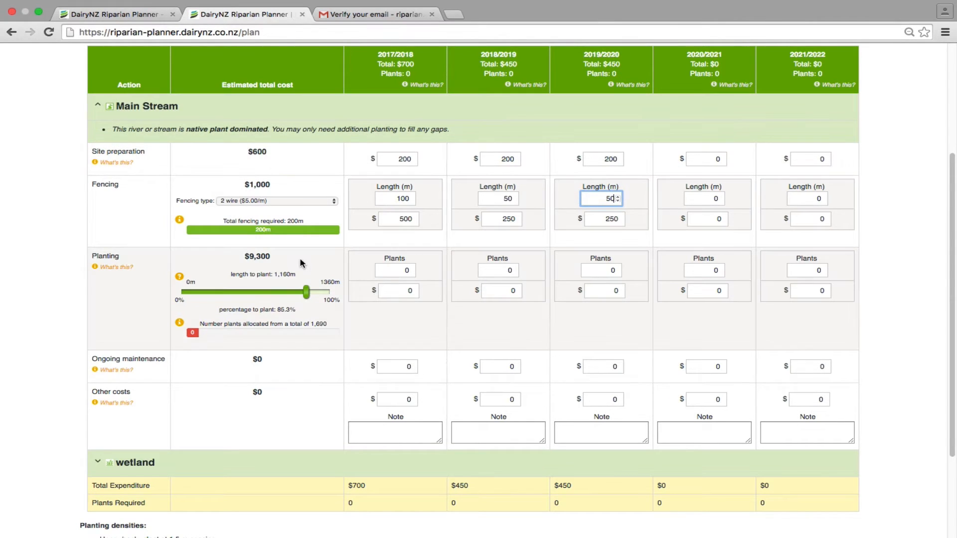
scroll("down", 3)
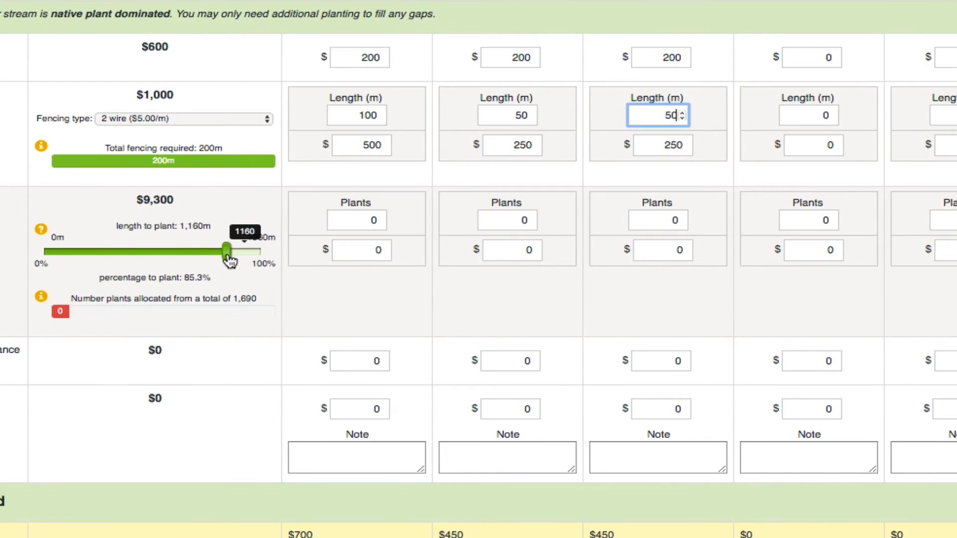
- Set the Main Stream planting length slider to about 352 m (520 plants, $2,860)
left_click_drag(228, 250, 256, 250)
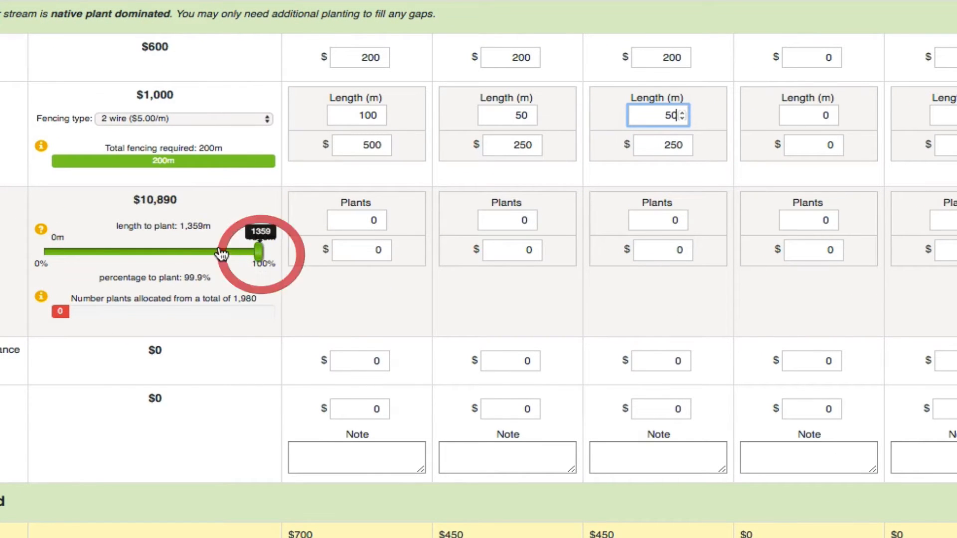
mouse_move(158, 242)
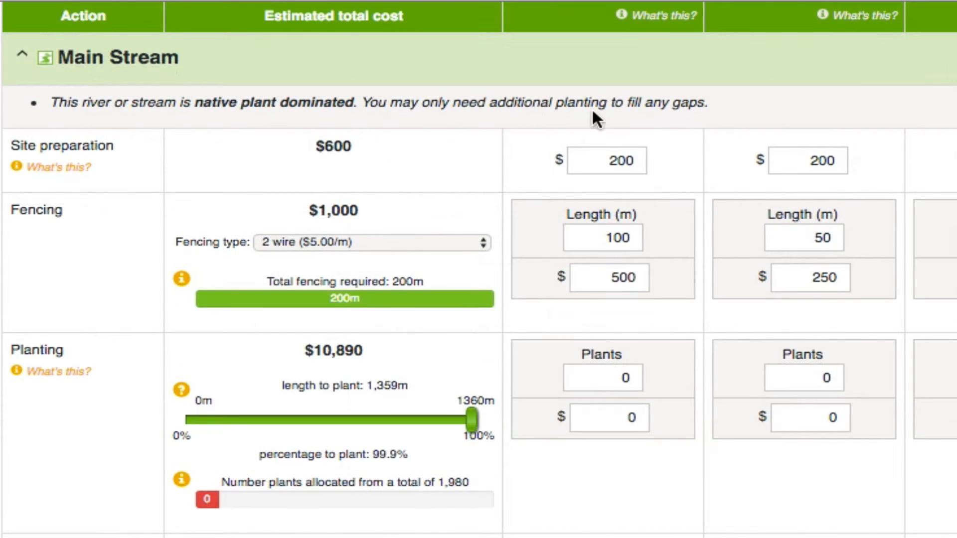
mouse_move(472, 417)
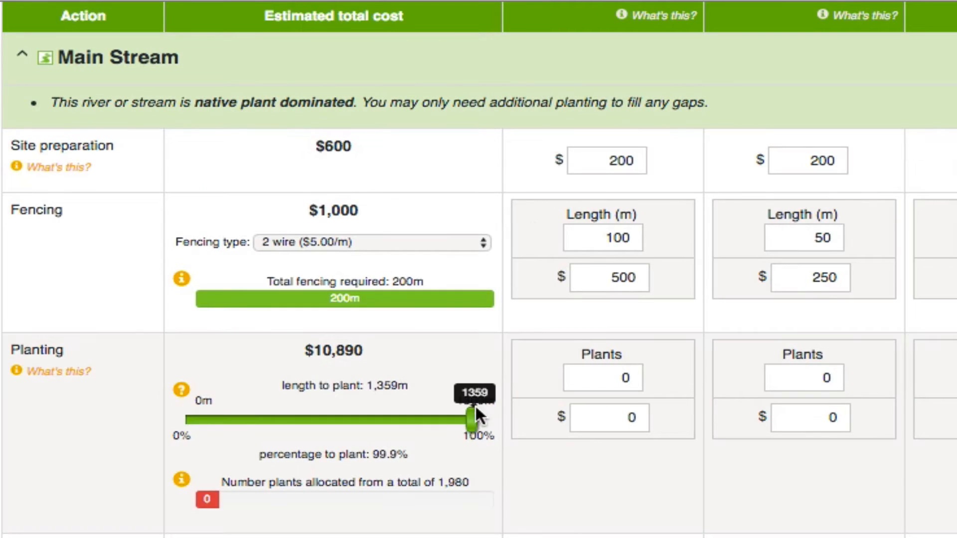
left_click_drag(470, 419, 275, 420)
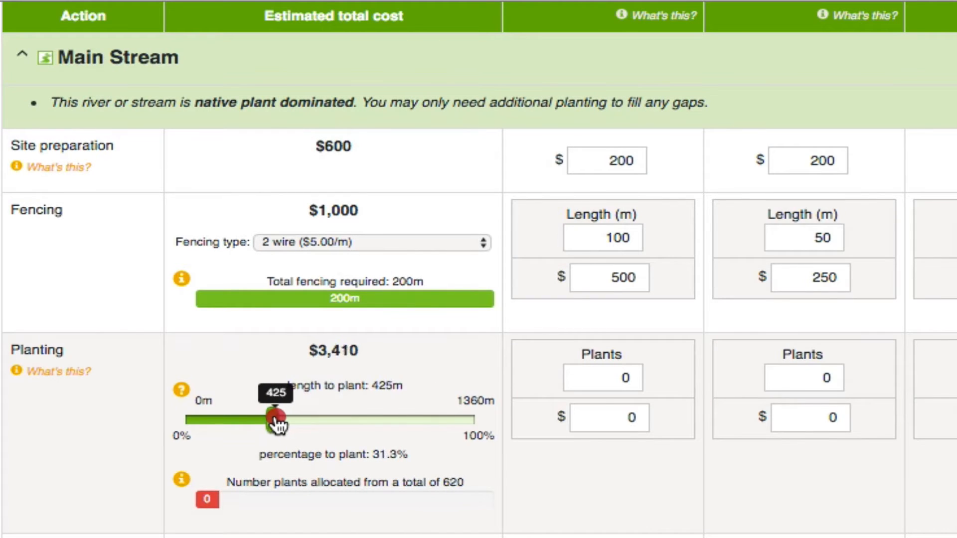
left_click_drag(274, 420, 256, 420)
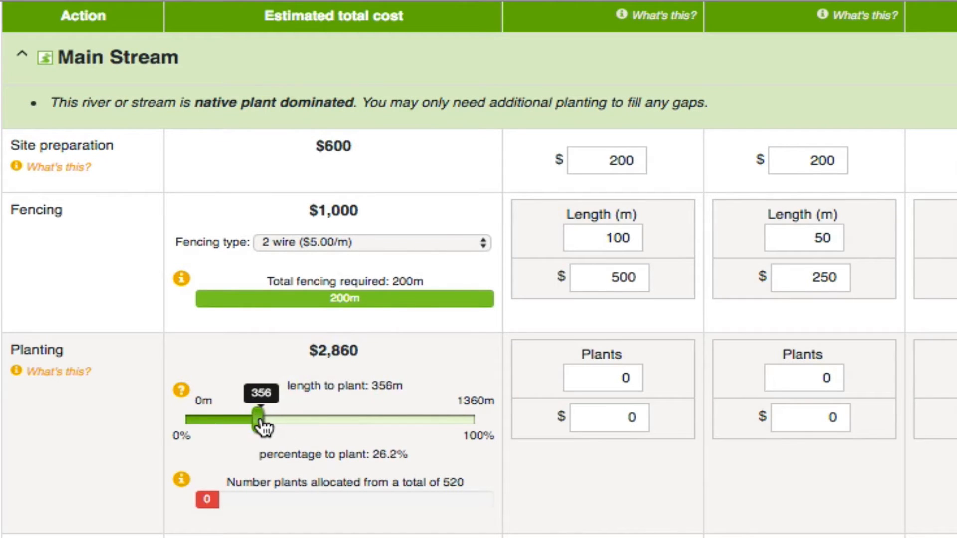
left_click_drag(255, 418, 255, 422)
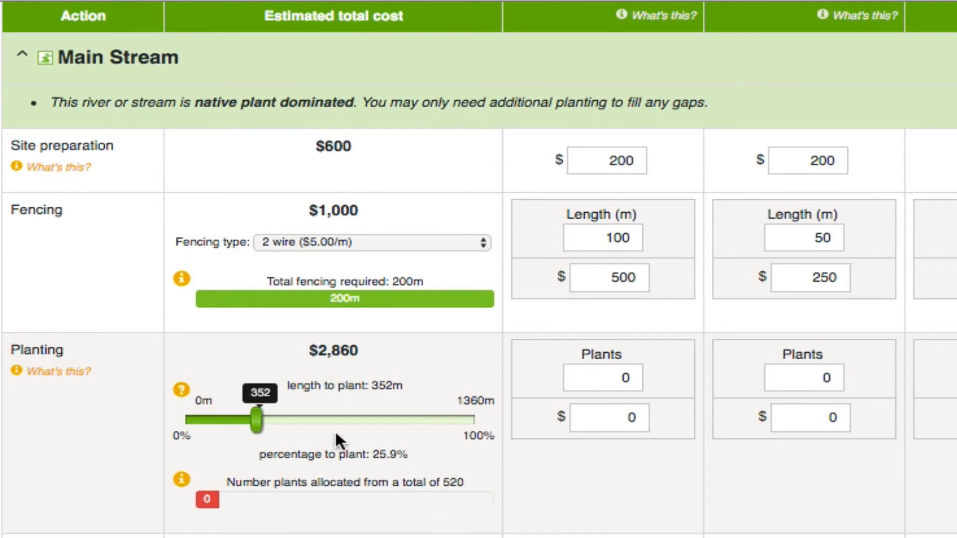
- Enter trial Main Stream plant counts of 52, 100, 100, 1 and 100
left_click(601, 378)
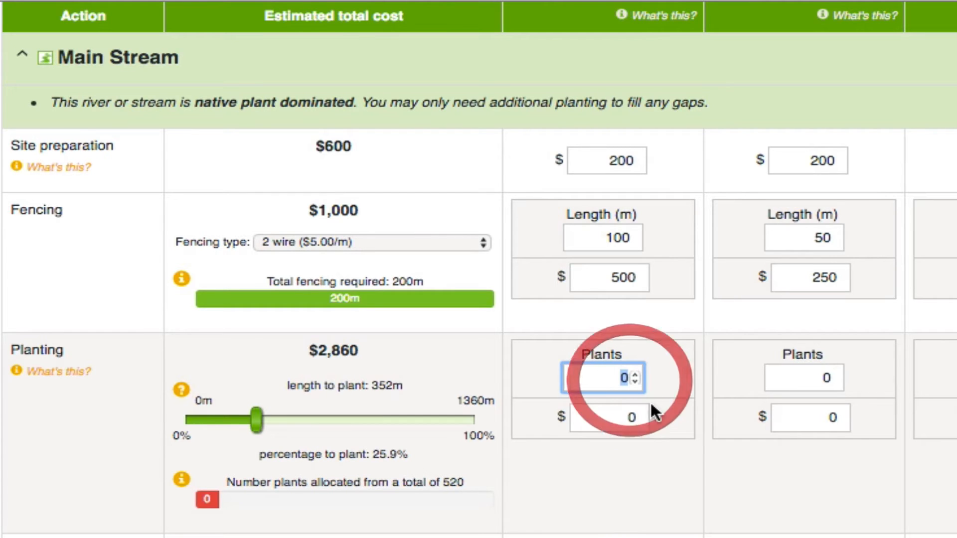
type("52")
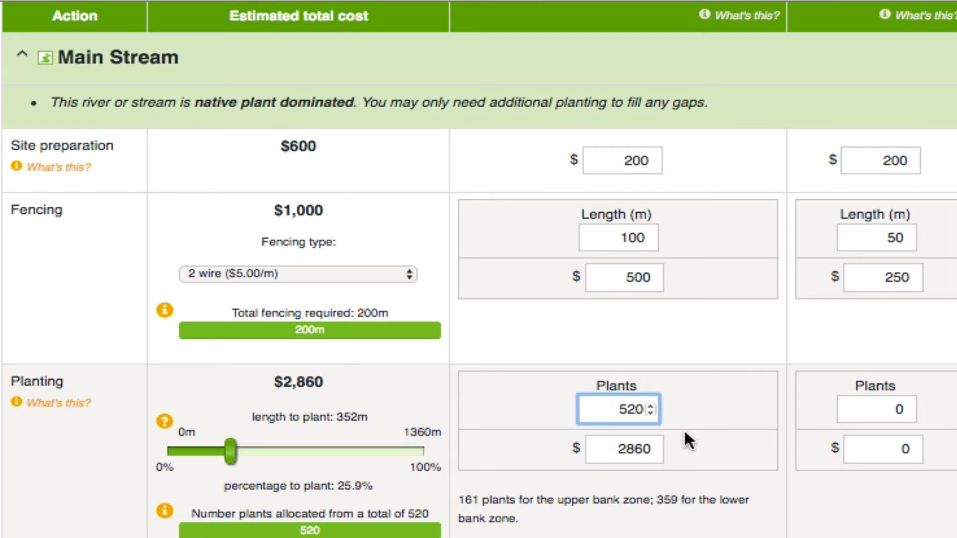
mouse_move(570, 436)
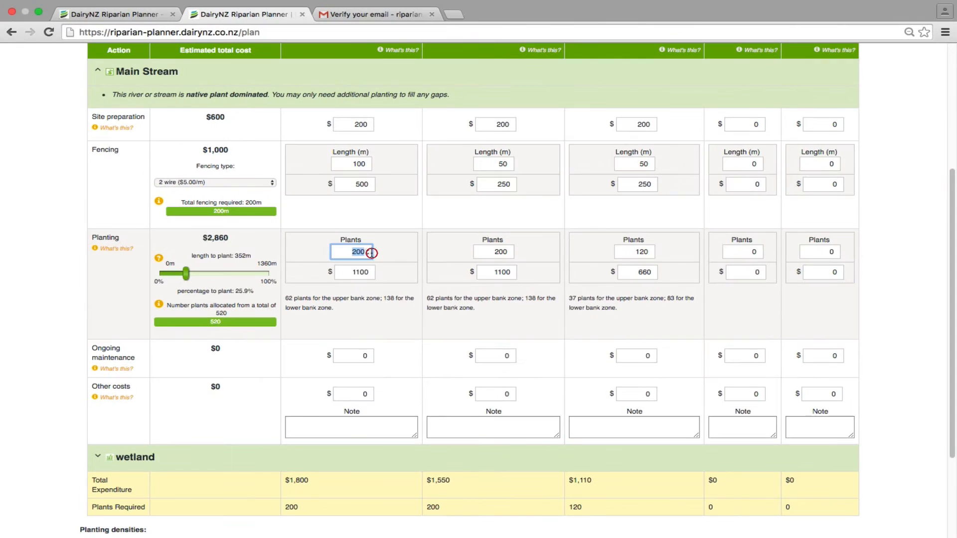
type("100")
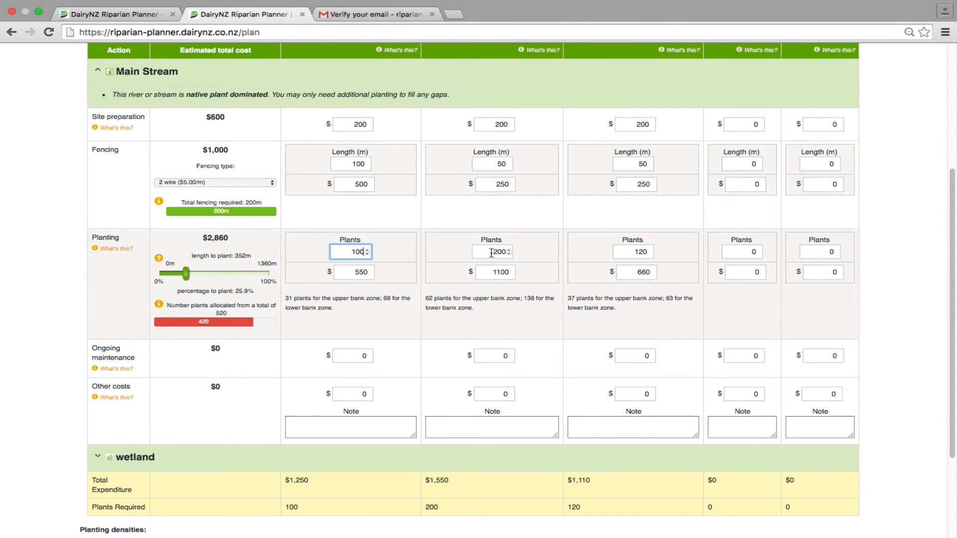
type("100")
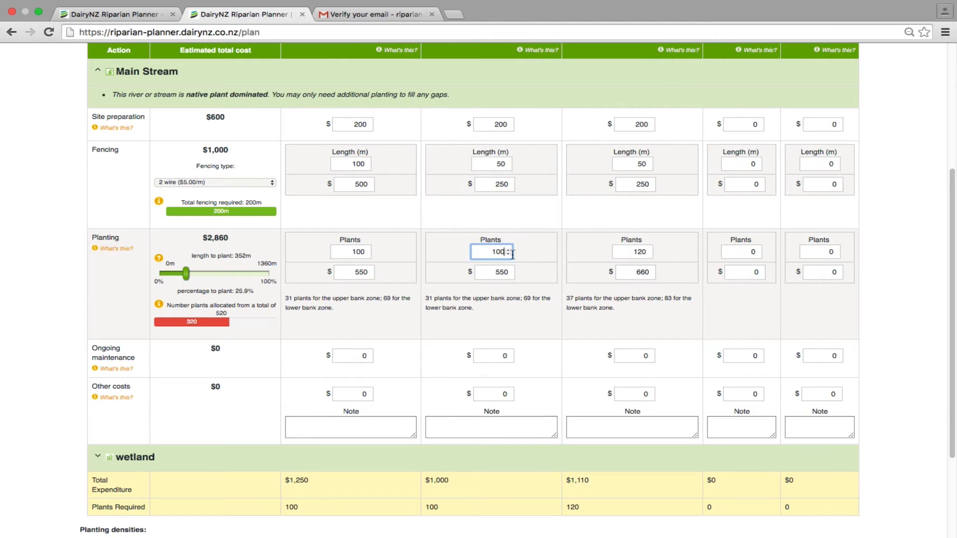
type("1")
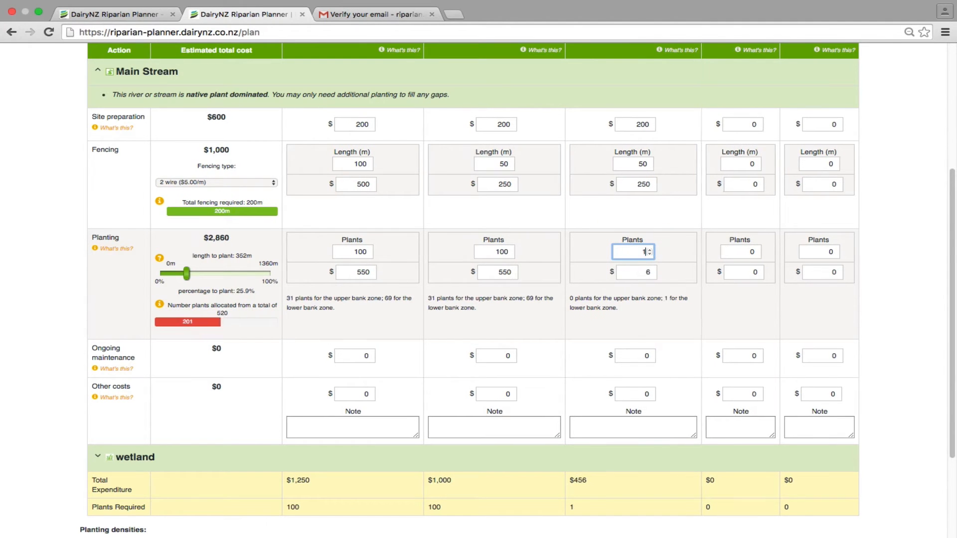
type("100")
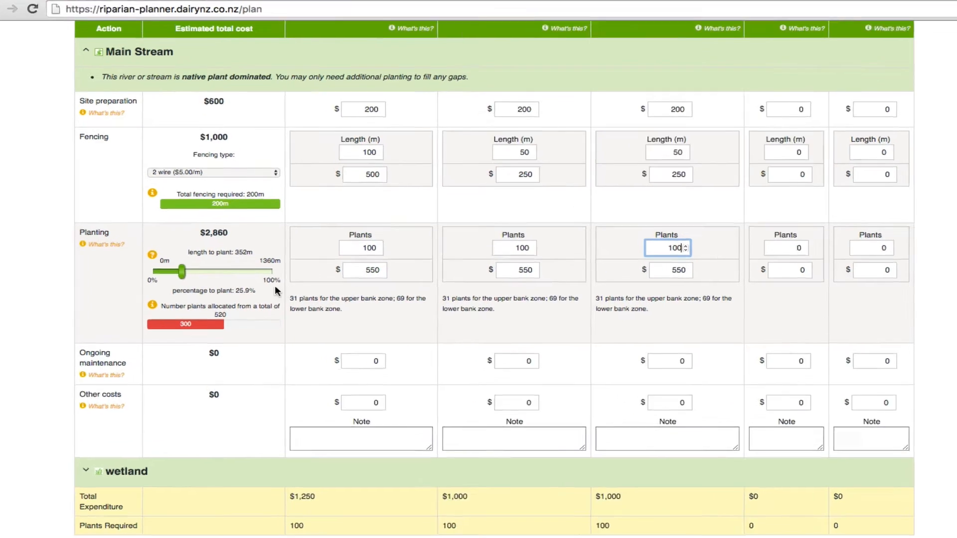
- Budget $500 of planting per year and settle the planting length at 707 m
left_click_drag(182, 269, 159, 266)
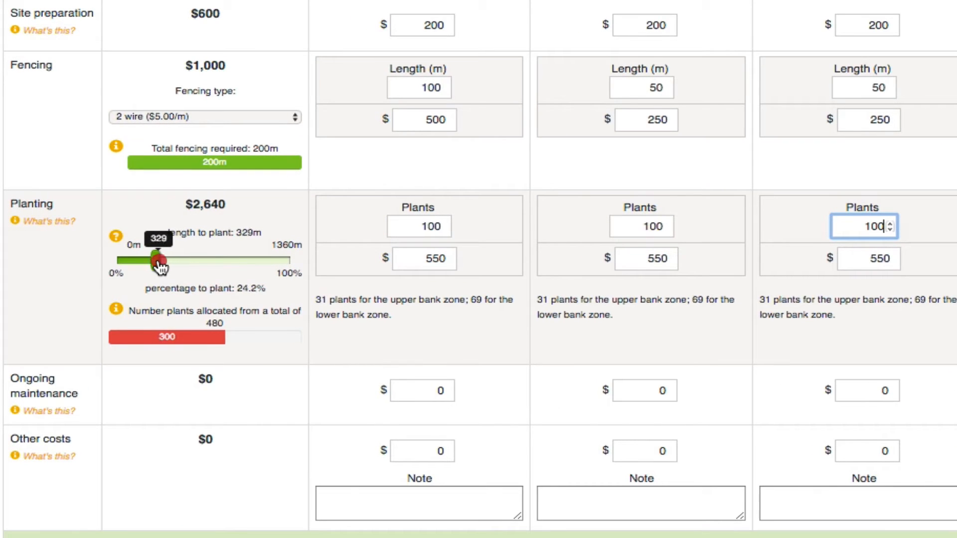
left_click_drag(160, 262, 145, 262)
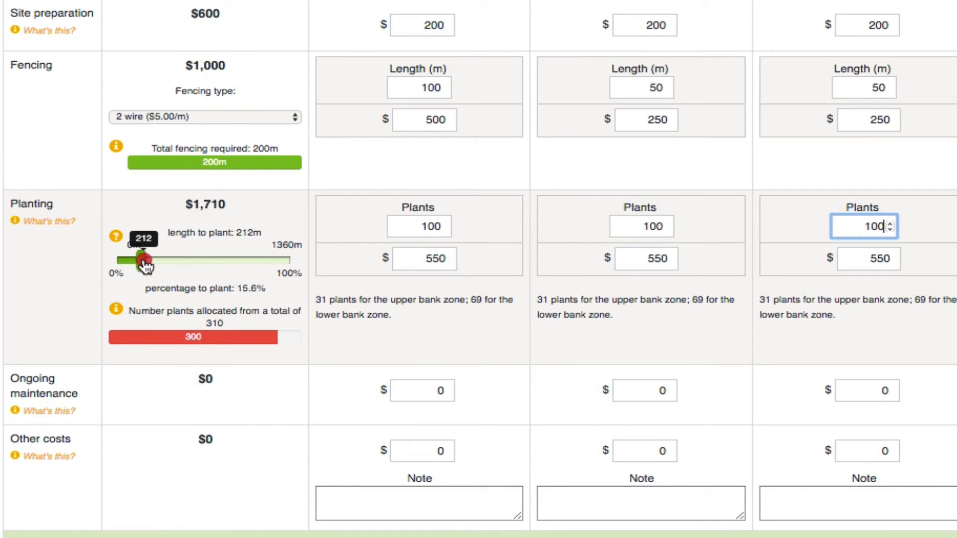
left_click_drag(145, 261, 139, 261)
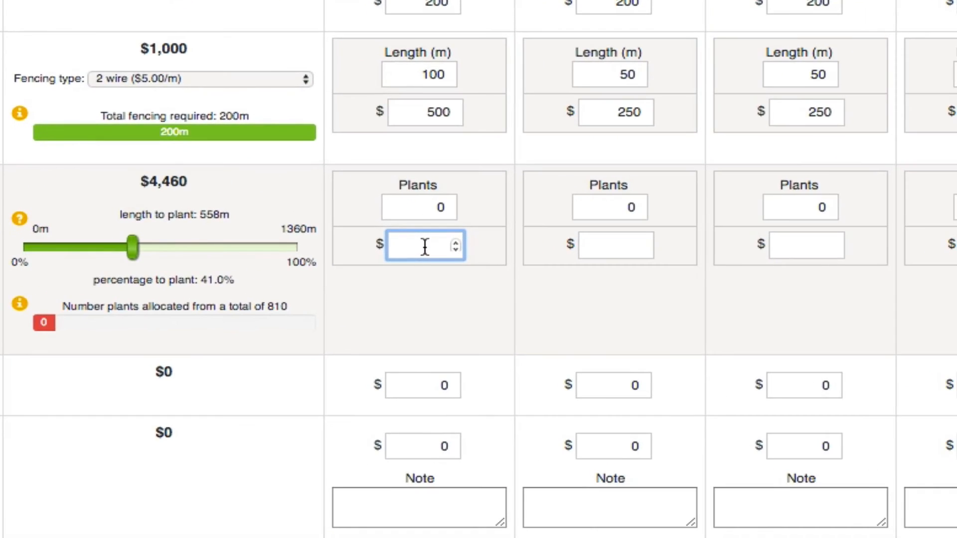
type("500")
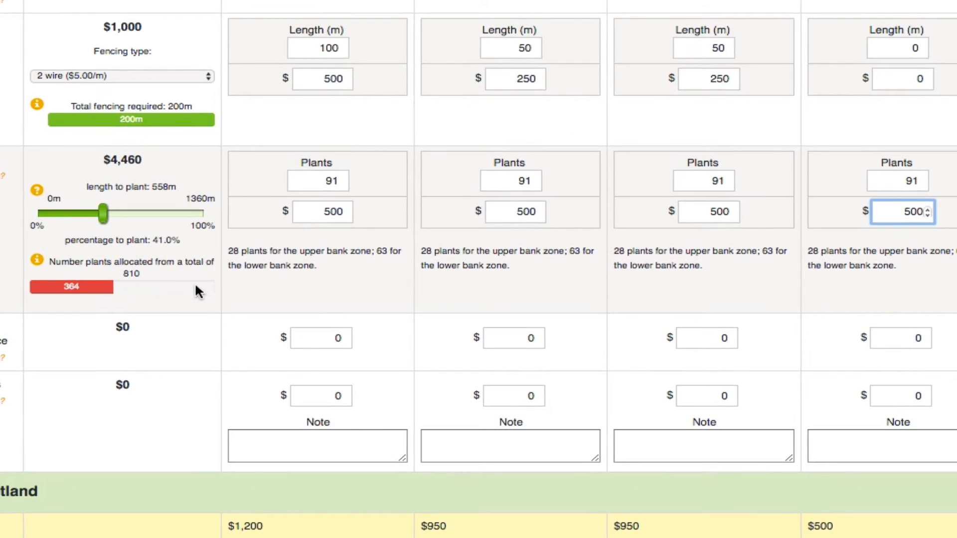
left_click_drag(104, 212, 100, 216)
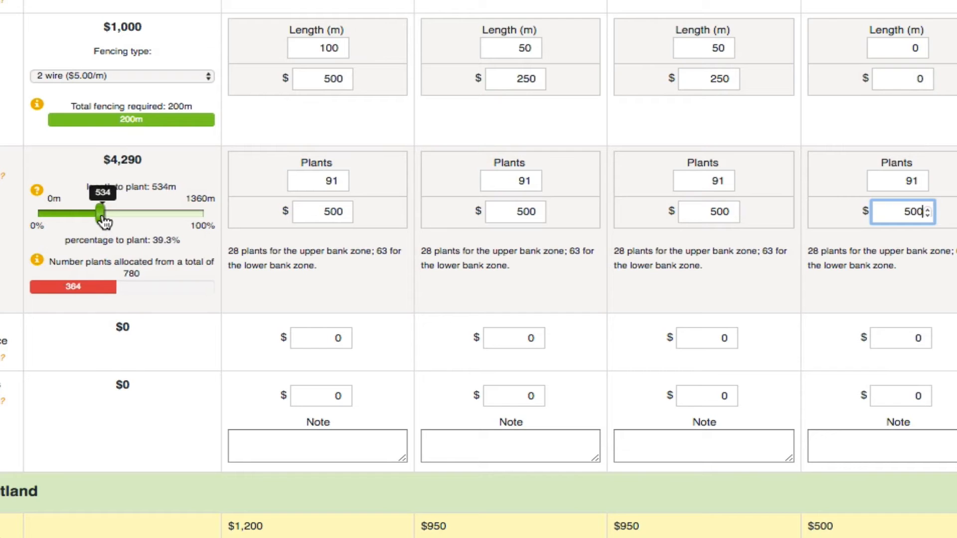
left_click_drag(102, 214, 52, 248)
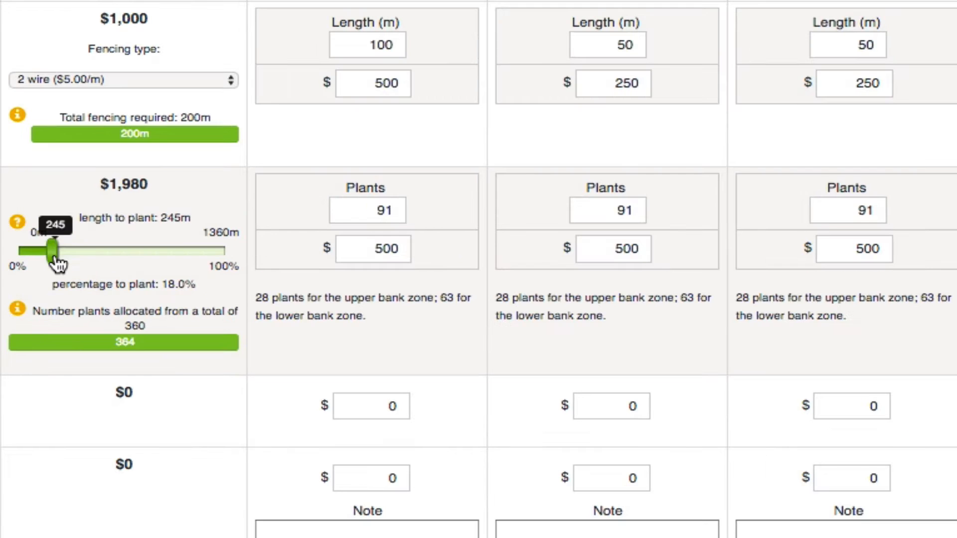
left_click_drag(52, 250, 122, 250)
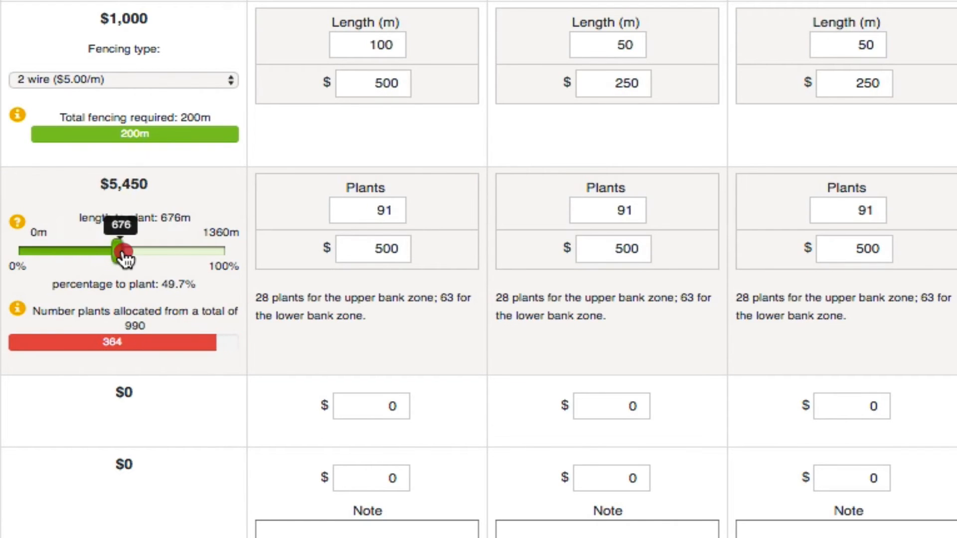
left_click_drag(120, 250, 125, 251)
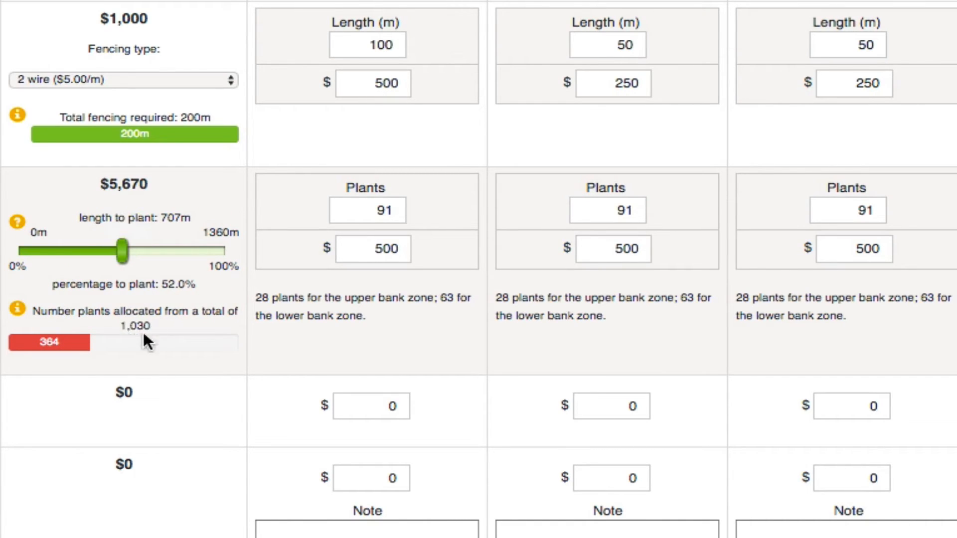
mouse_move(146, 201)
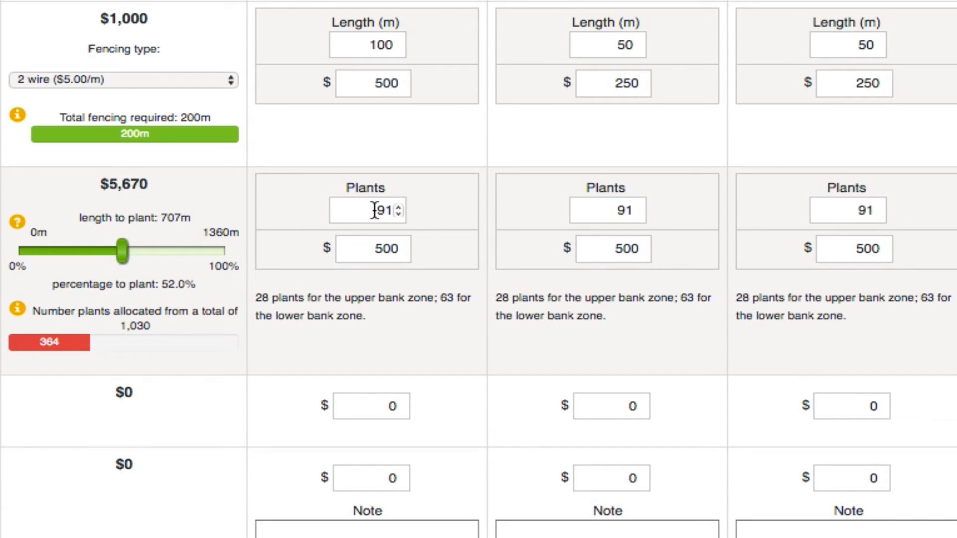
- Enter 500 Main Stream plants for 2017/2018 and 530 for 2018/2019
left_click(367, 210)
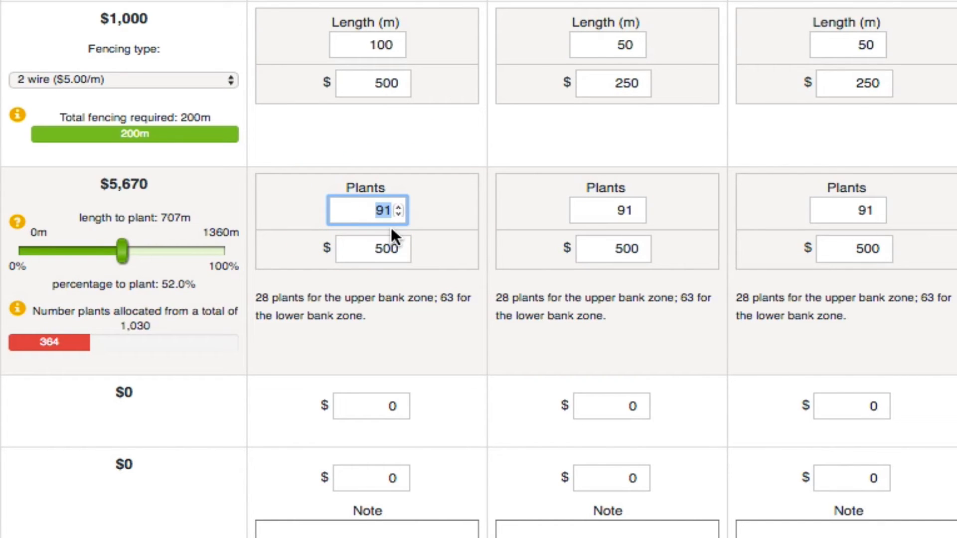
type("500")
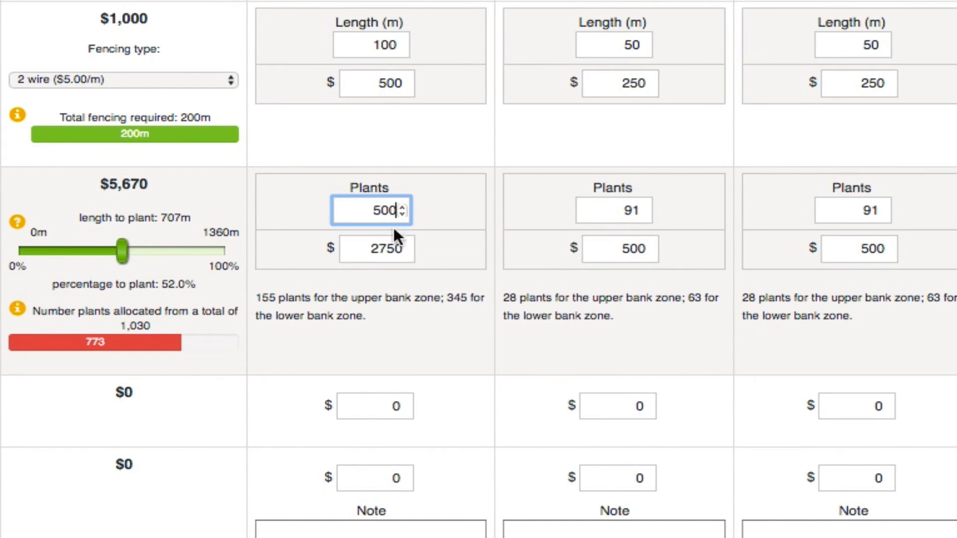
type("530")
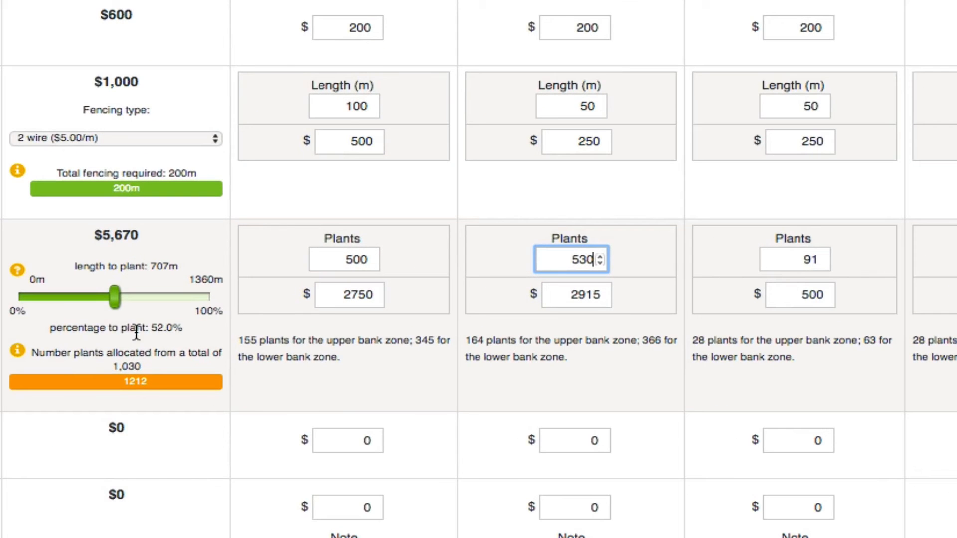
mouse_move(342, 384)
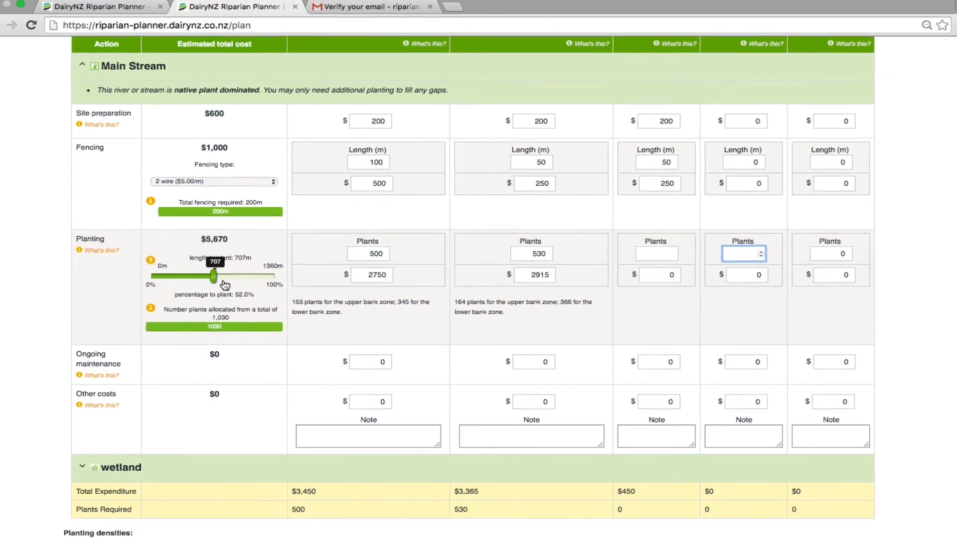
- Budget $200 Main Stream ongoing maintenance for 2017/2018 through 2020/2021
scroll("down", 3)
type("200")
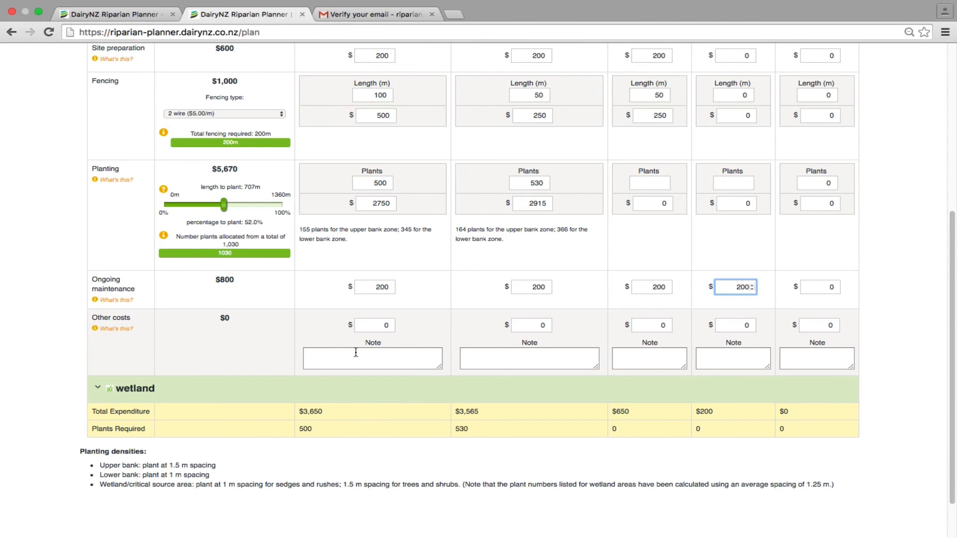
type("Willo")
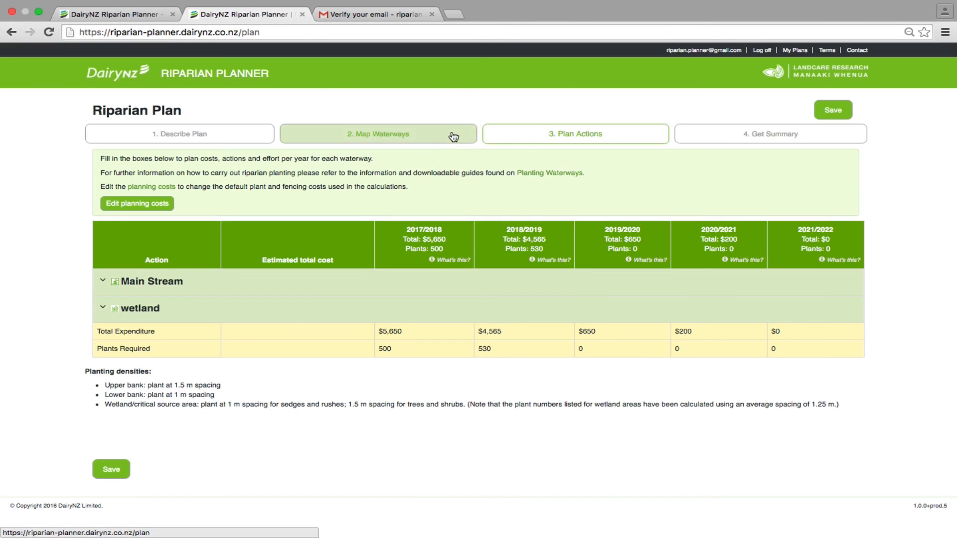
- Expand the wetland section and shrink its planting area to 95 m² (70 plants, $390)
left_click(574, 133)
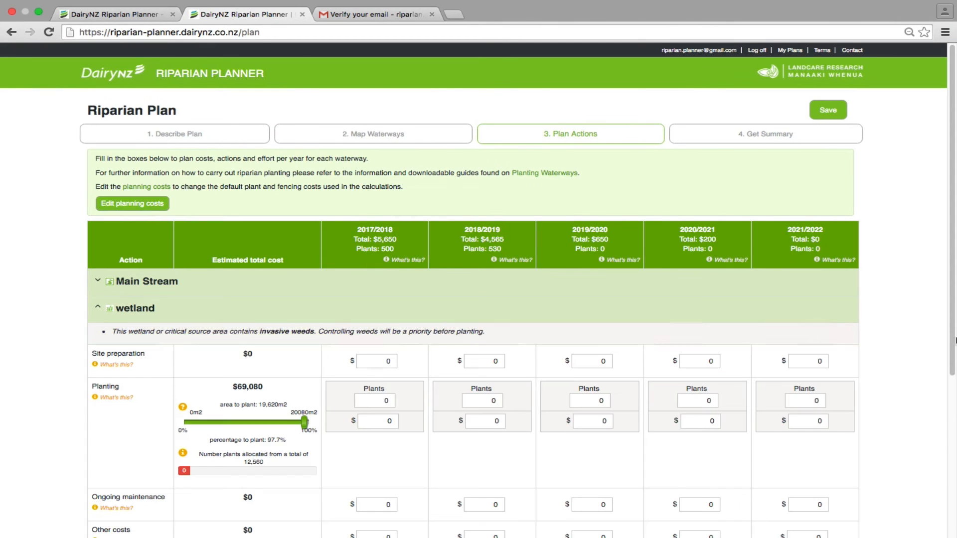
scroll("down", 3)
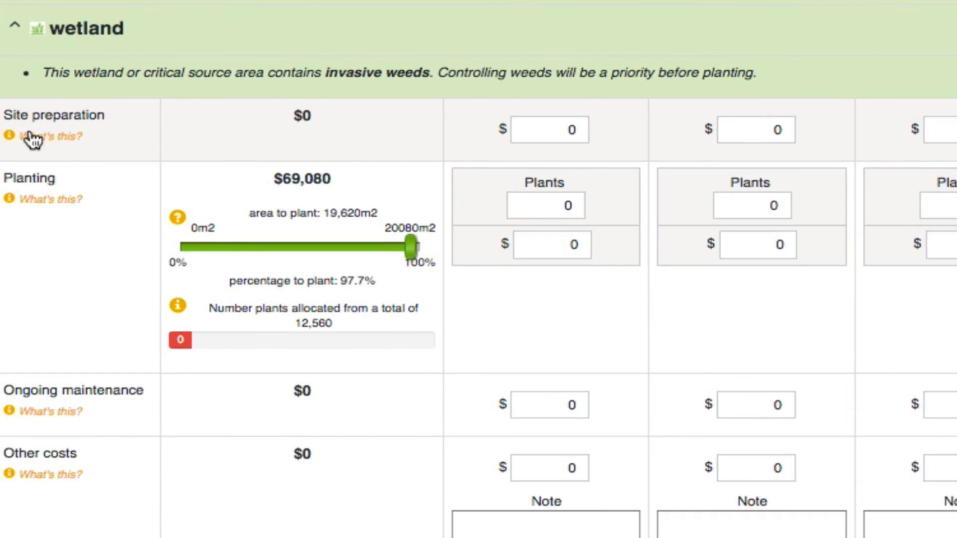
mouse_move(498, 147)
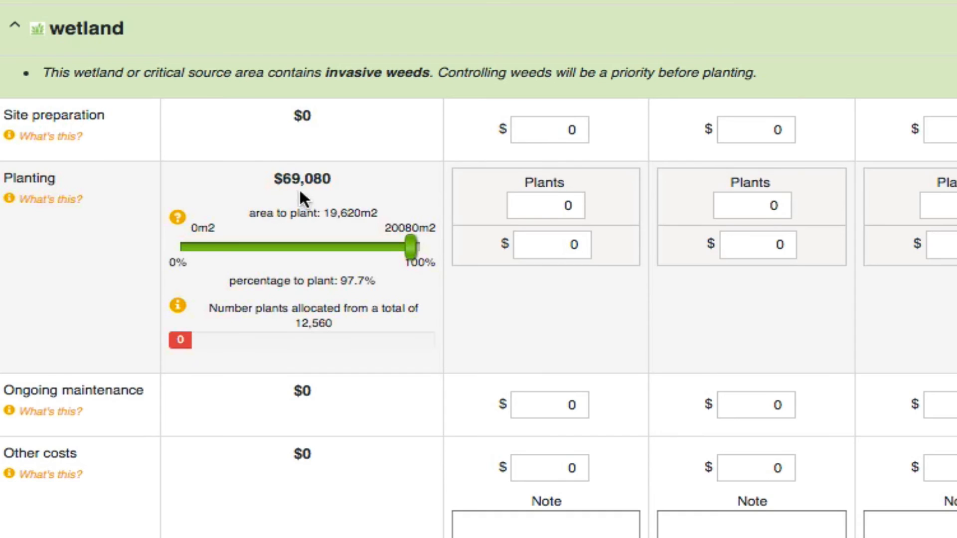
mouse_move(305, 168)
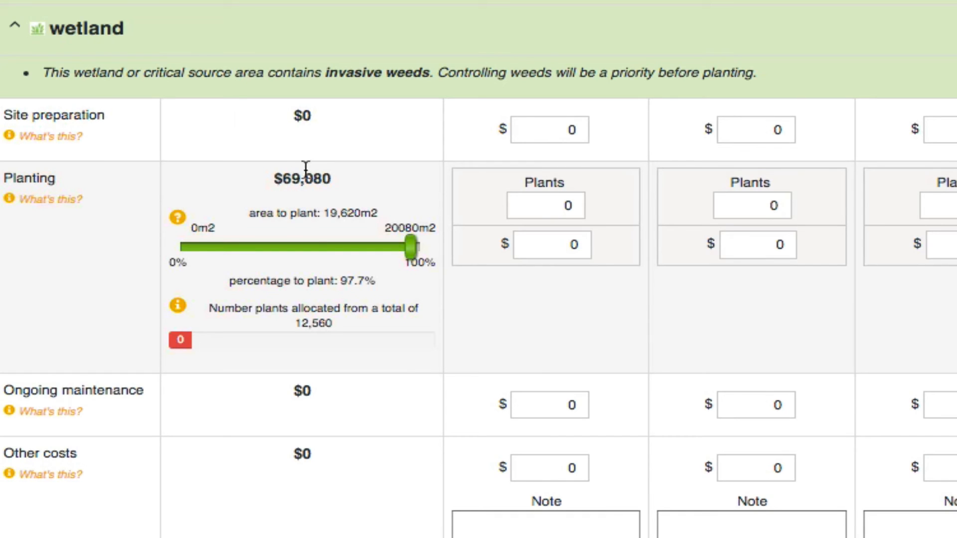
mouse_move(410, 249)
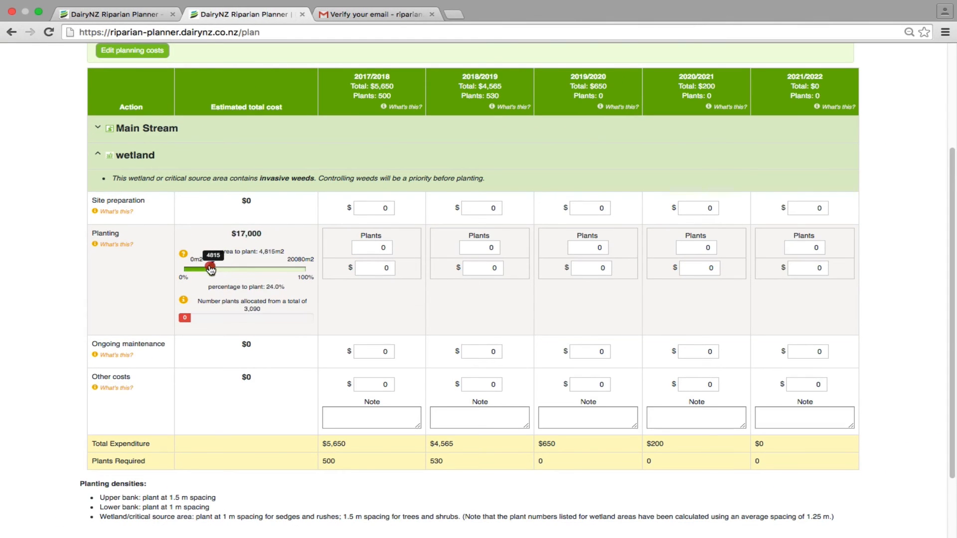
left_click_drag(212, 269, 185, 269)
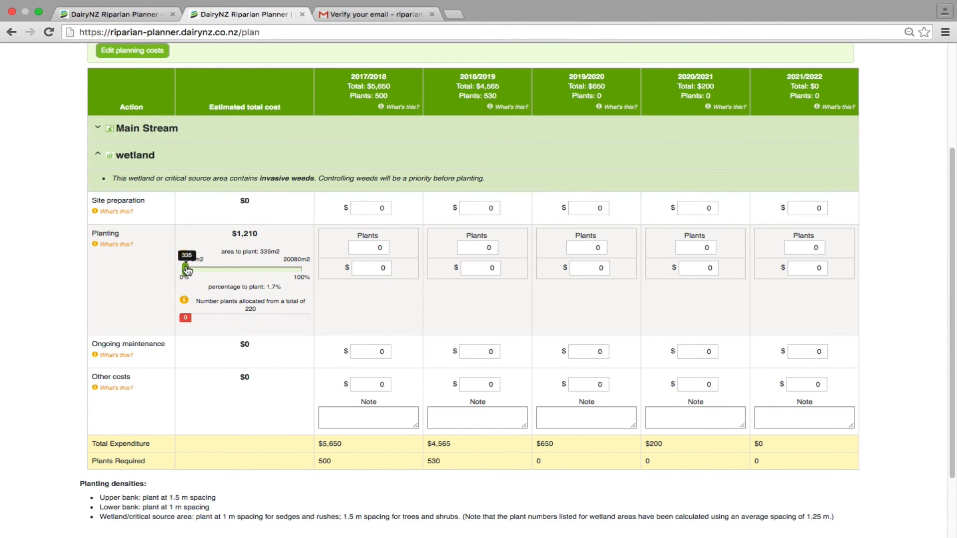
left_click_drag(185, 268, 183, 268)
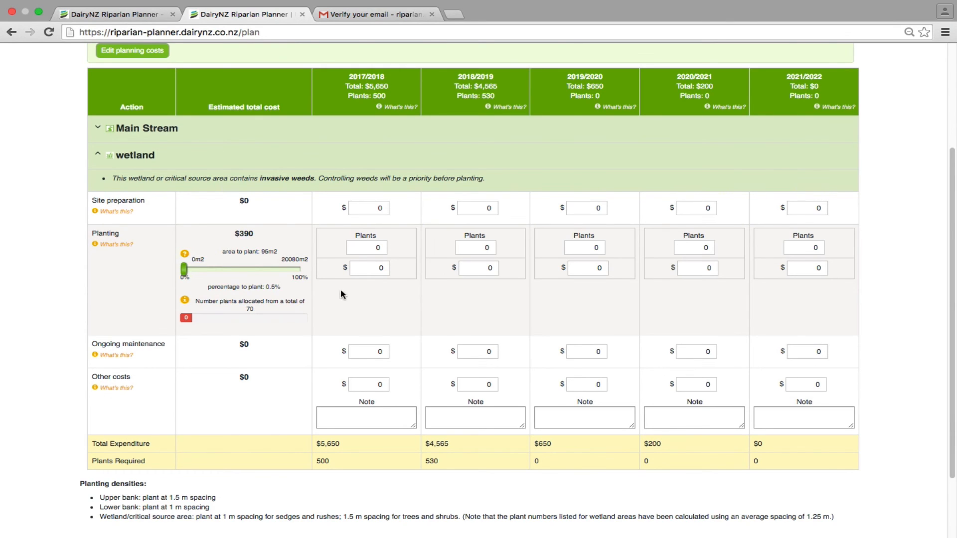
mouse_move(319, 390)
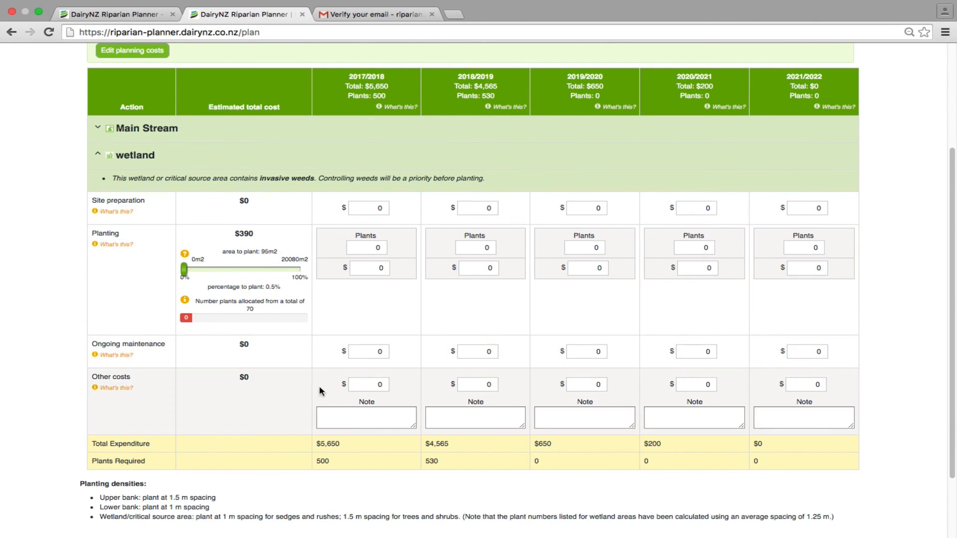
- Enter $1,000 'Willow control' wetland other costs for each of the five years
left_click(367, 417)
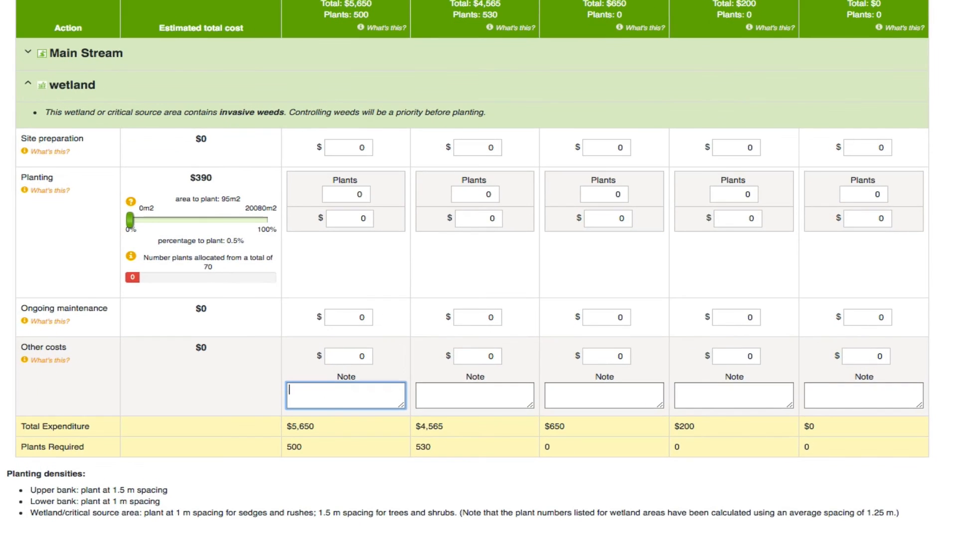
type("willow control")
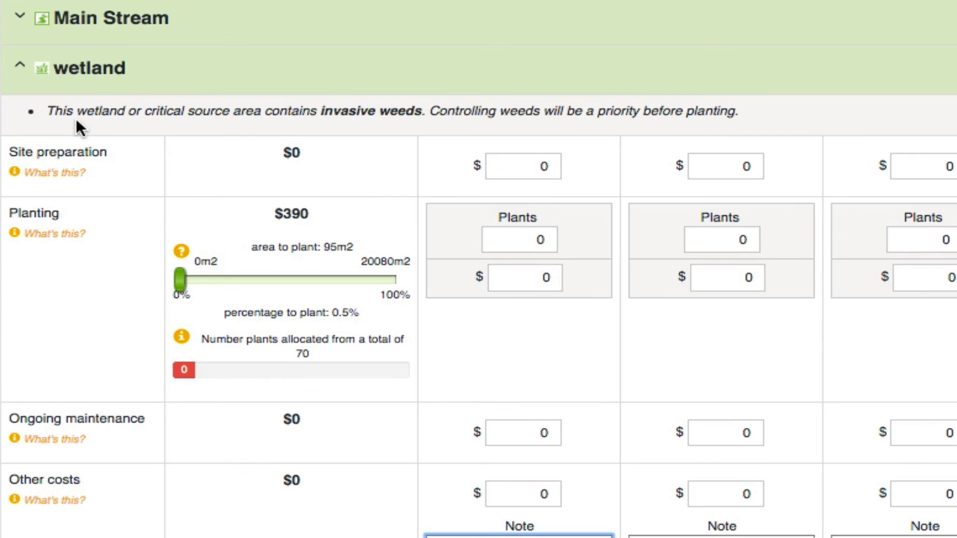
mouse_move(644, 125)
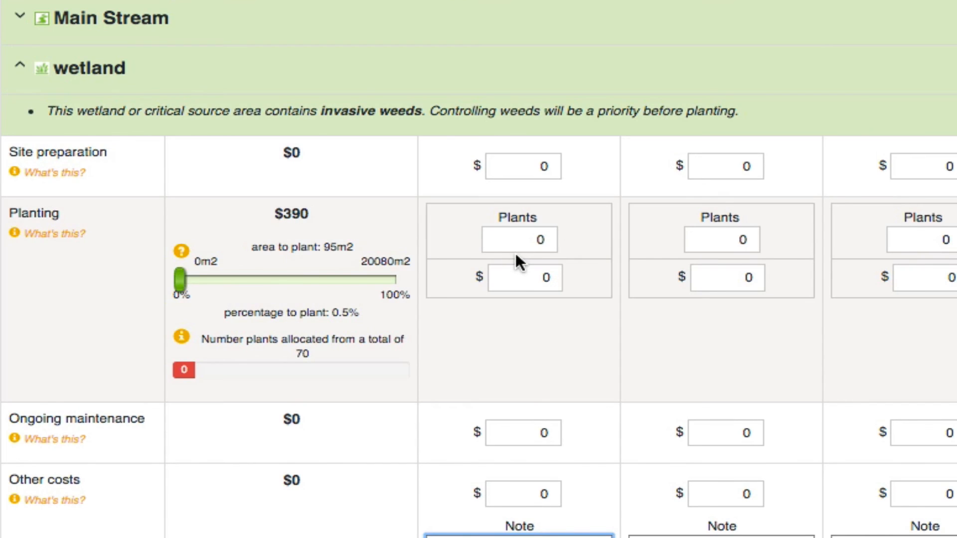
type("willow control")
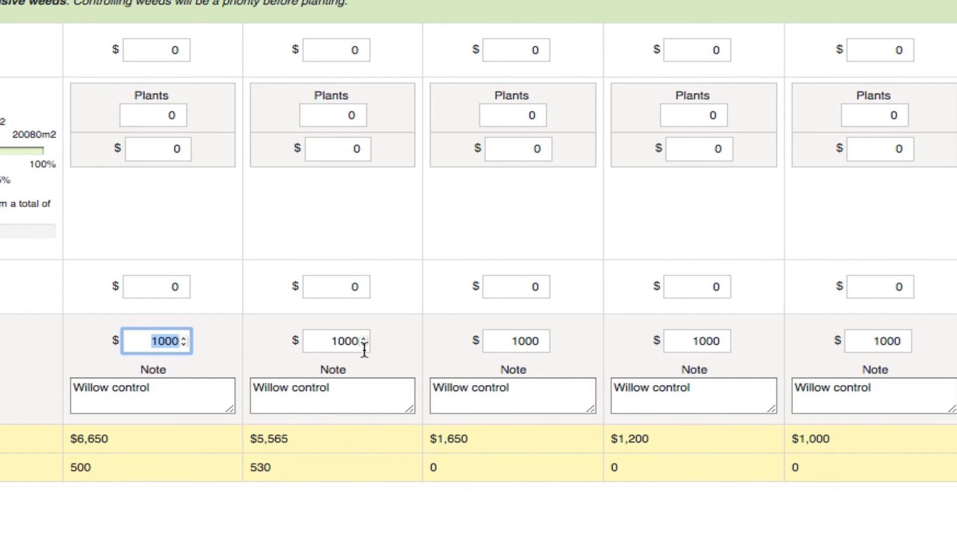
scroll("down", 3)
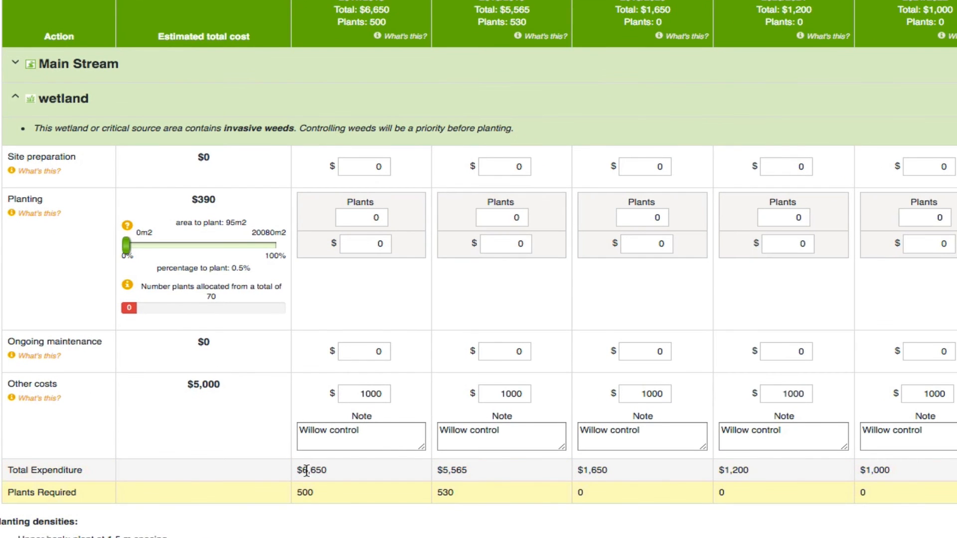
mouse_move(516, 482)
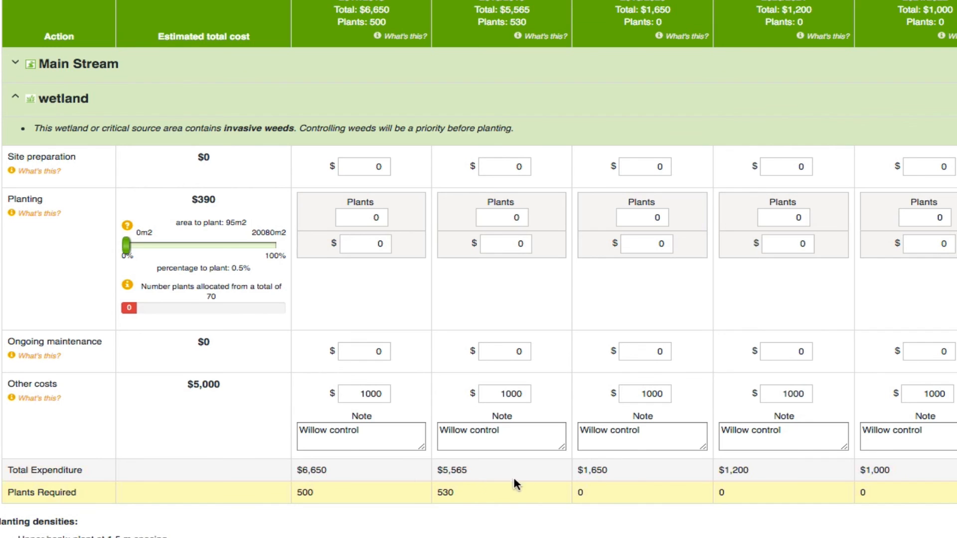